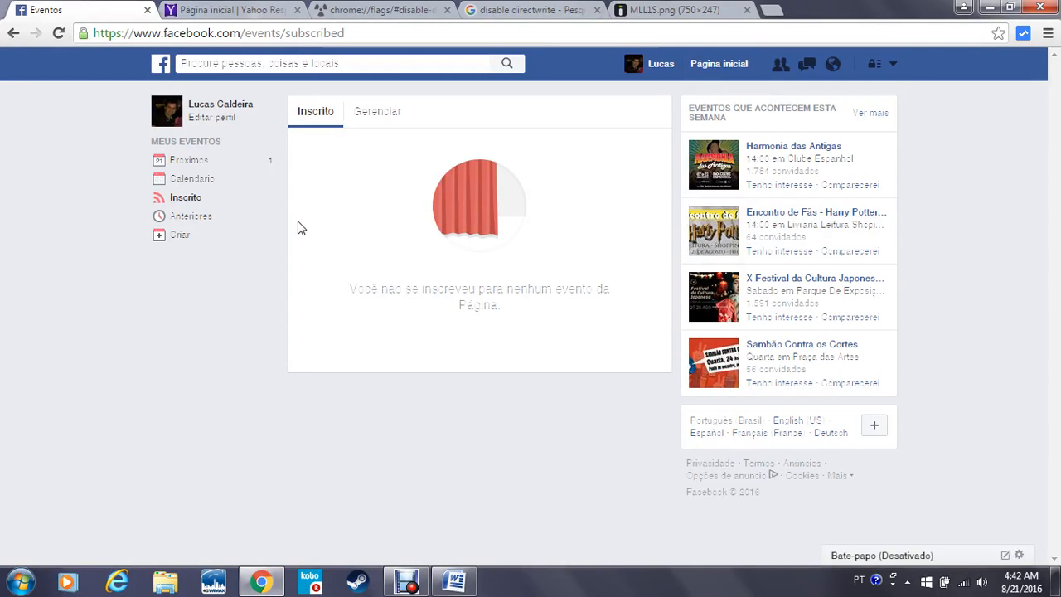
mouse_move(345, 284)
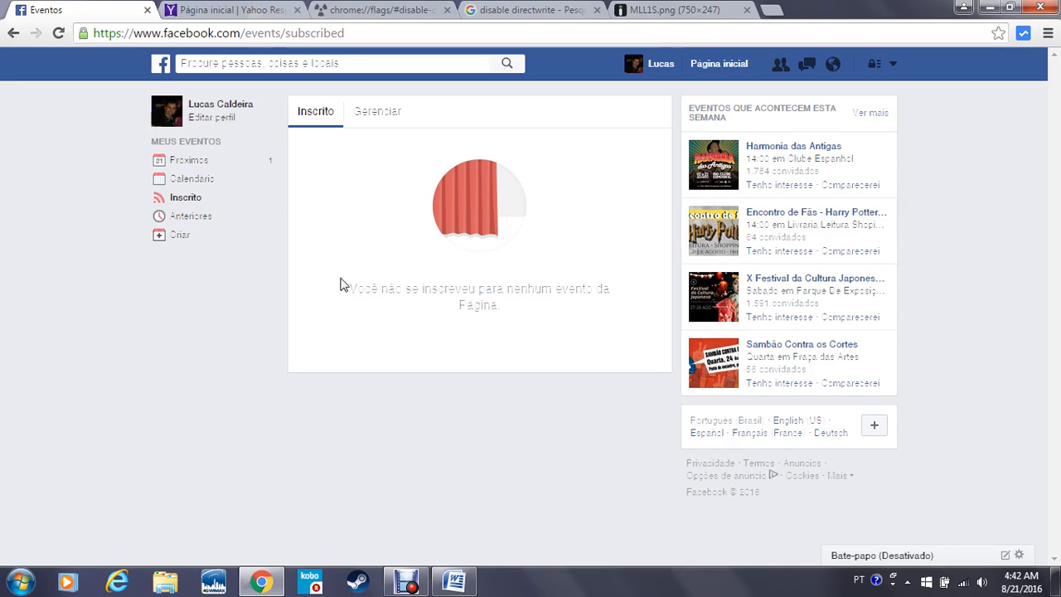
mouse_move(355, 267)
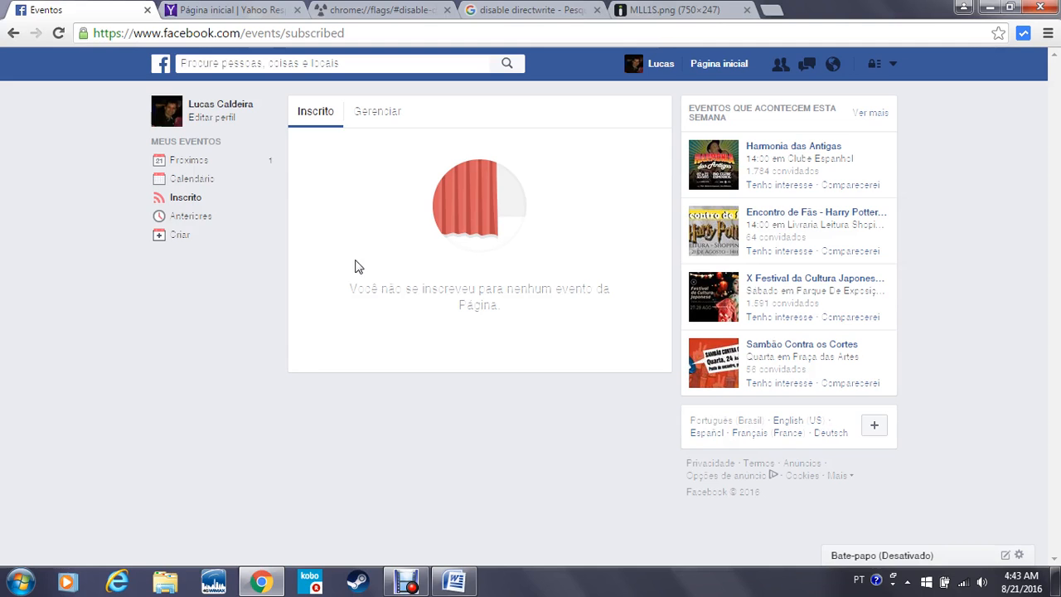
mouse_move(531, 76)
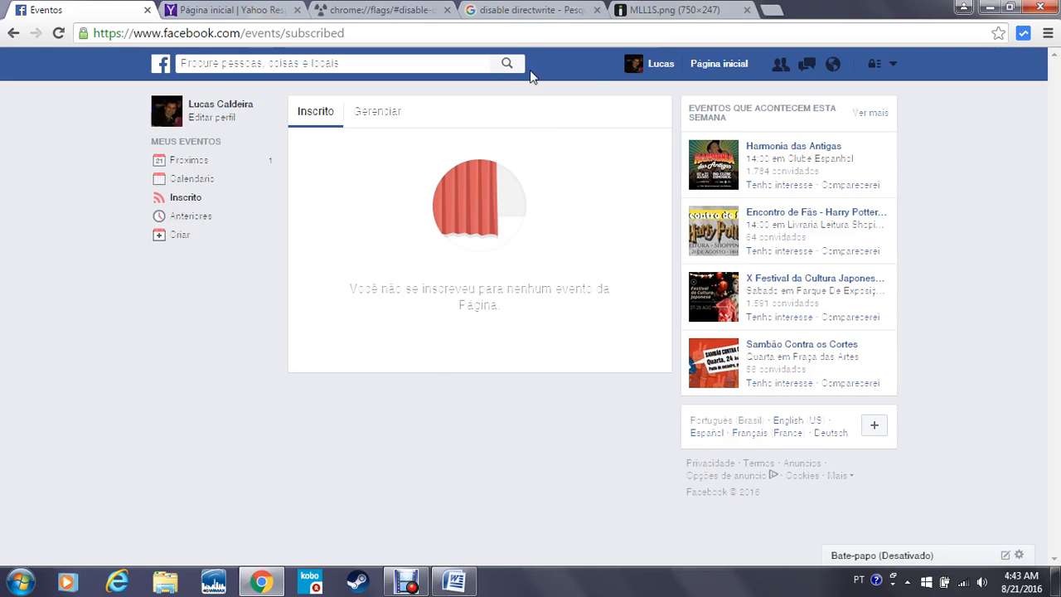
Step: Bring the Word tutorial notes with the DirectWrite flag and font extension links to front
click(454, 580)
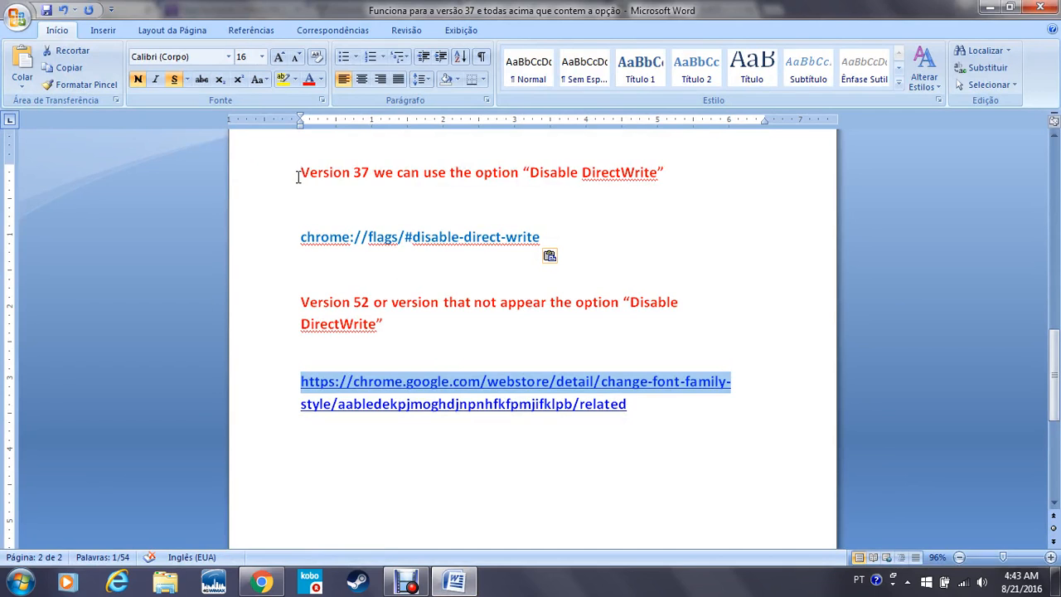
mouse_move(479, 170)
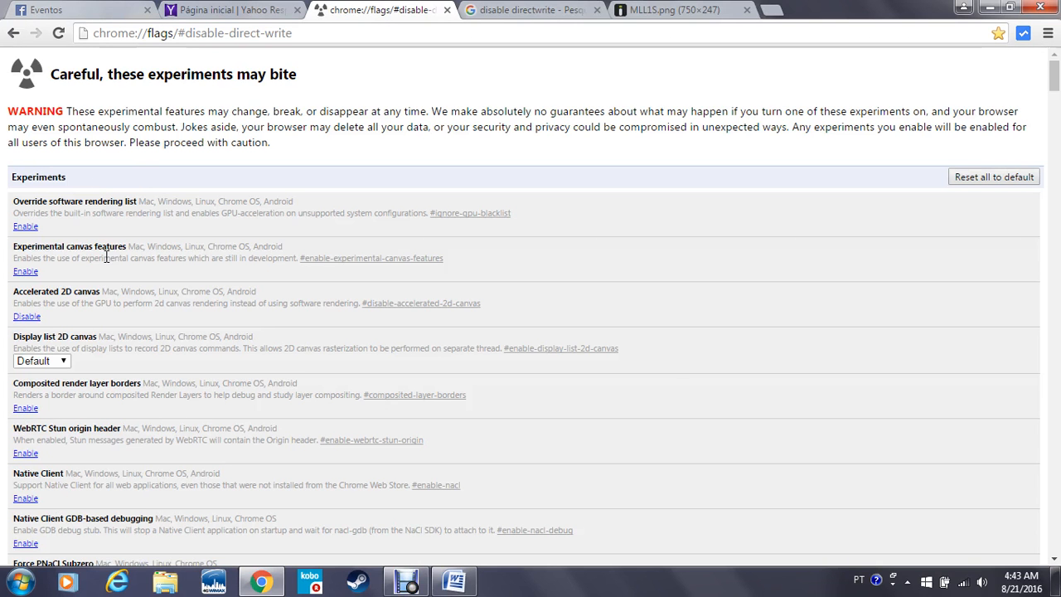
mouse_move(70, 364)
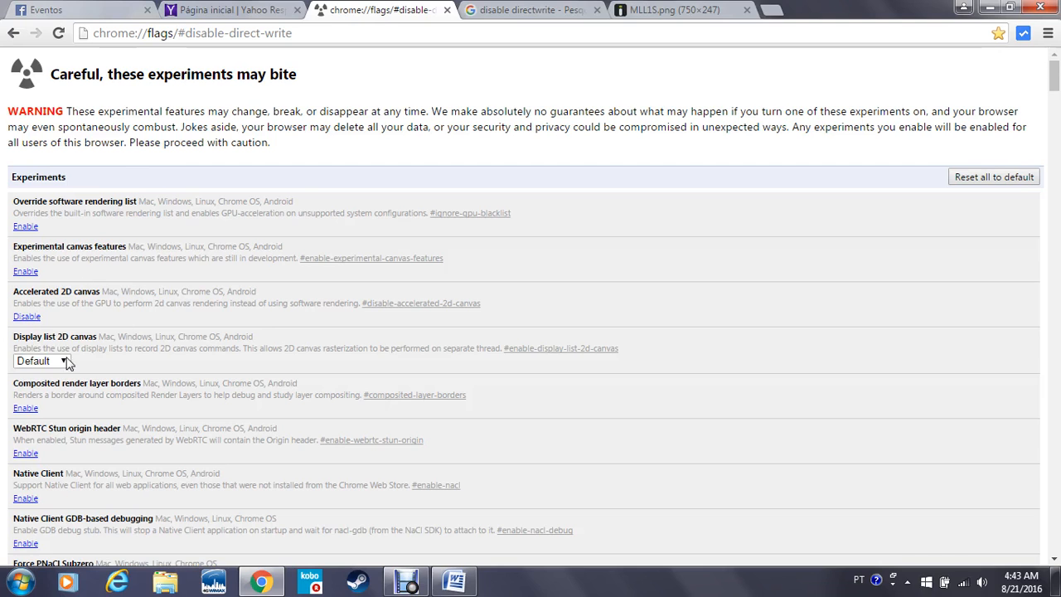
mouse_move(600, 7)
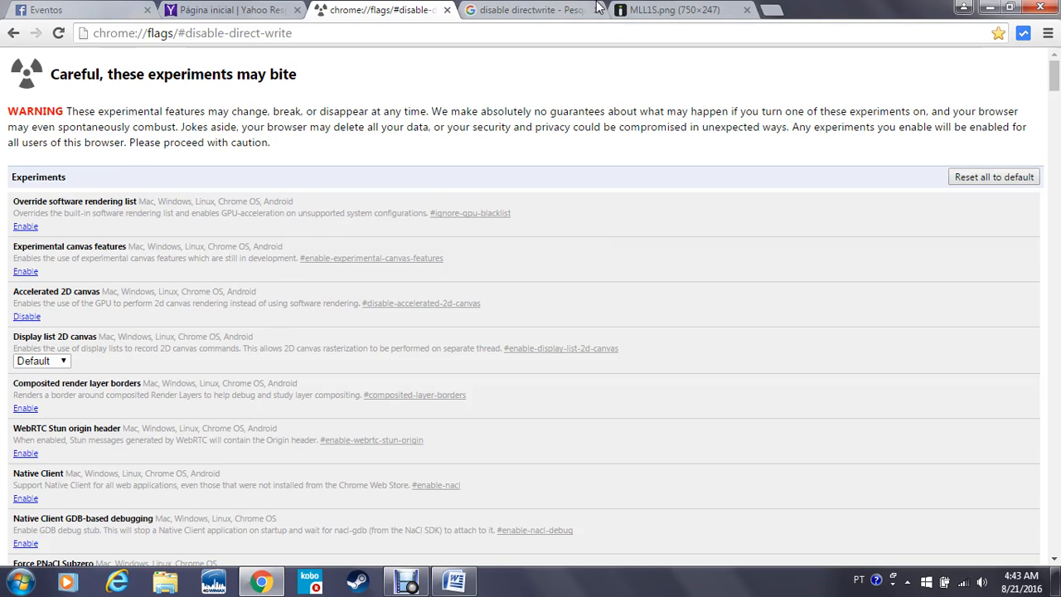
Step: Switch to the chrome://flags/#disable-direct-write tab in Chrome
click(671, 10)
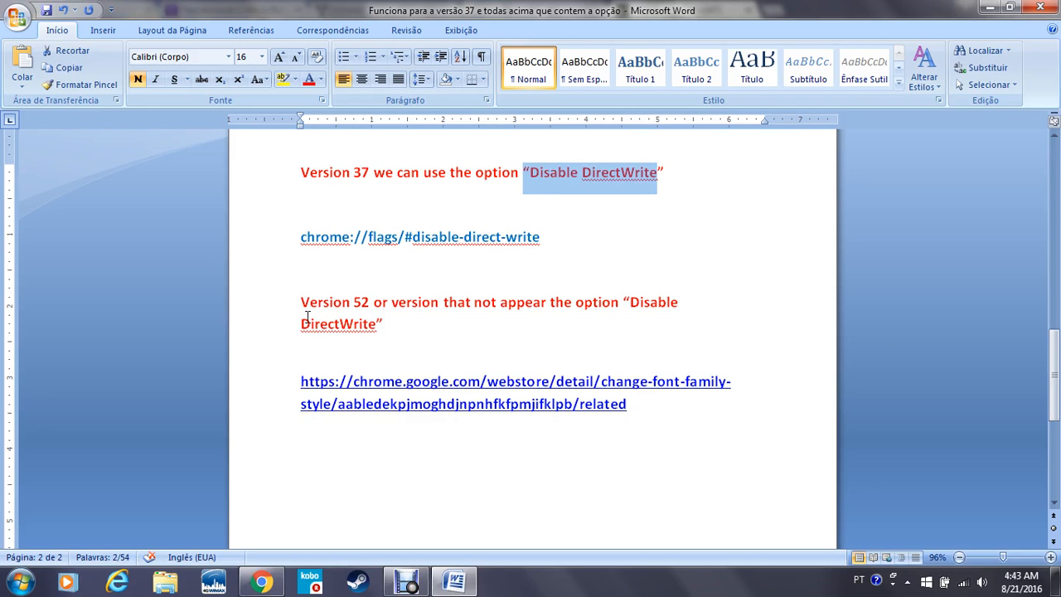
mouse_move(286, 388)
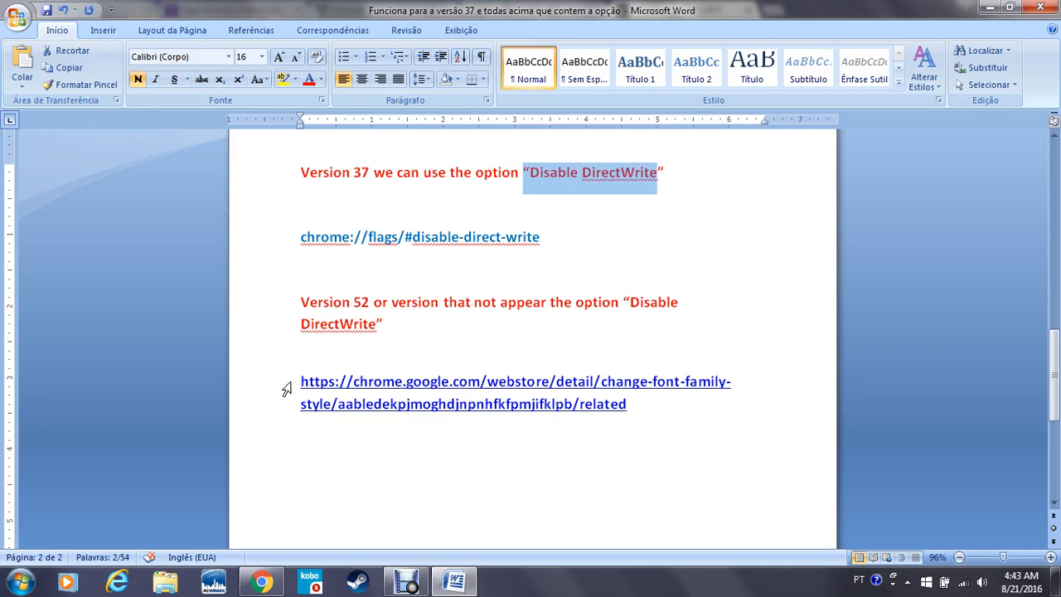
double_click(514, 392)
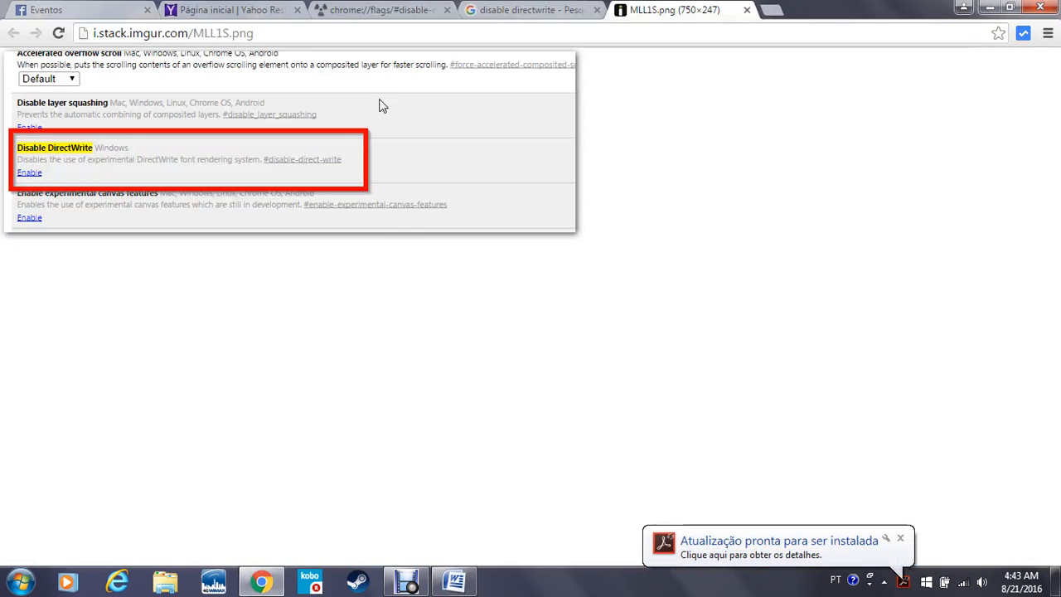
Step: View the Change Font Family Style Web Store page, then switch to Yahoo Respostas
click(527, 10)
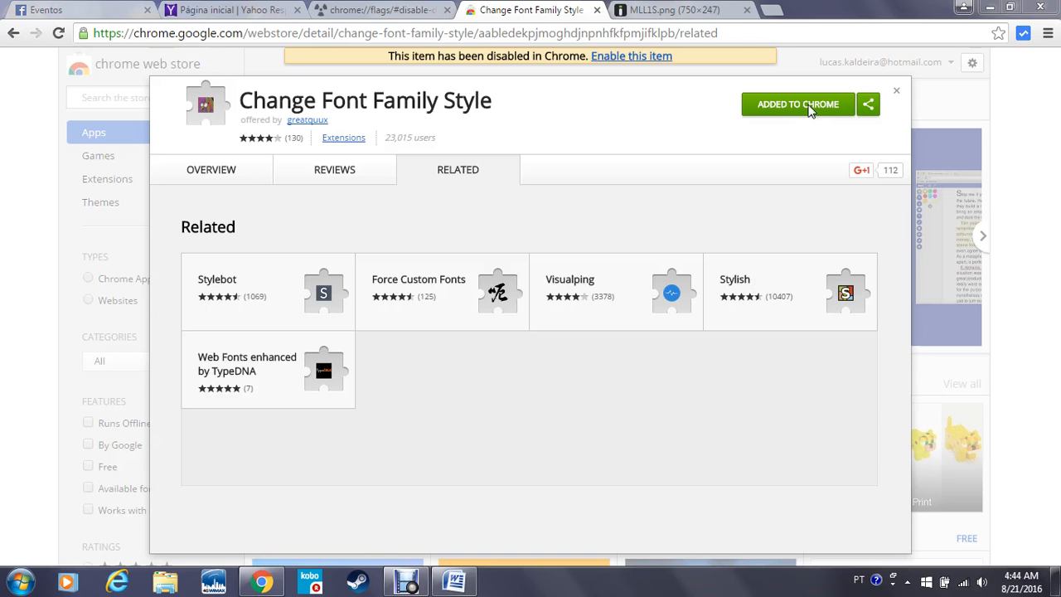
click(232, 10)
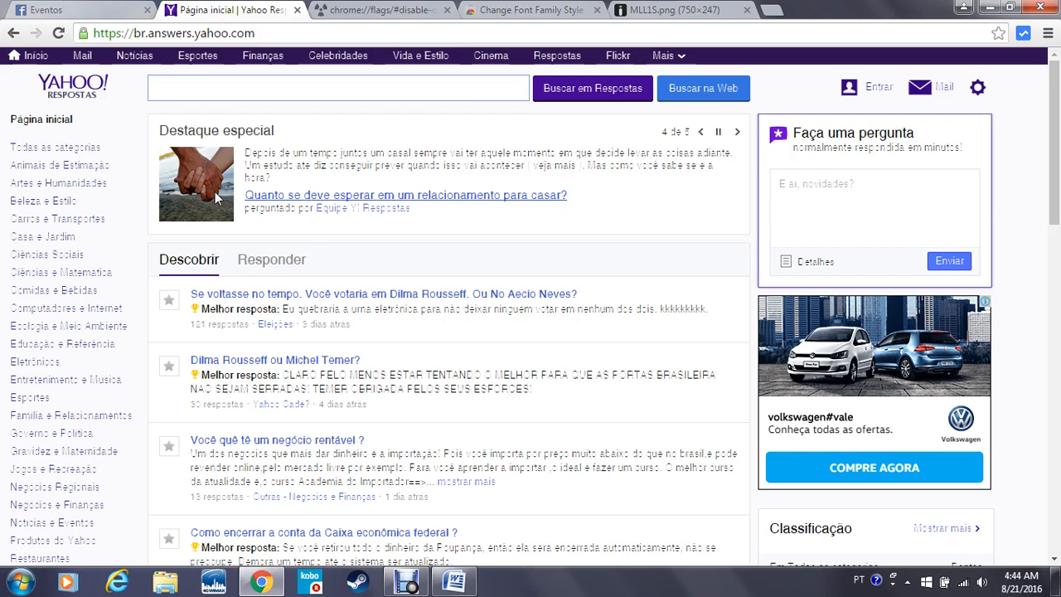
mouse_move(160, 236)
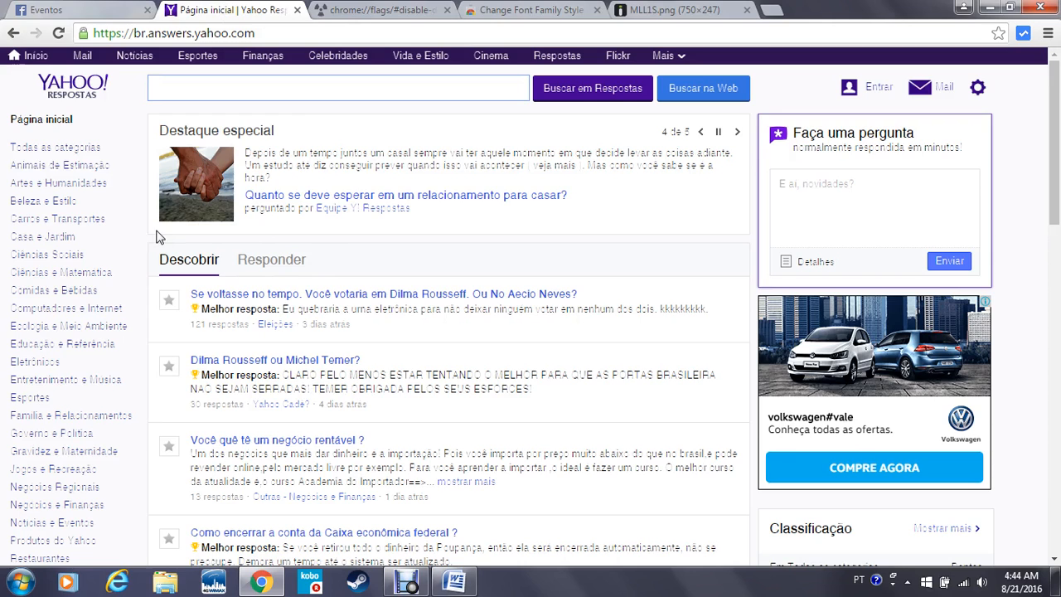
click(338, 88)
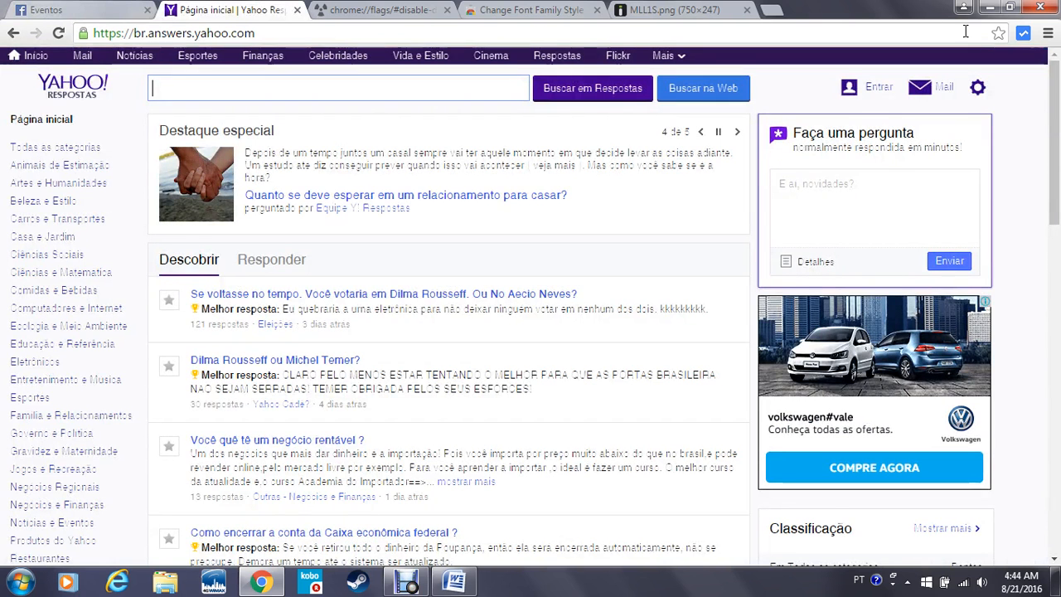
click(1048, 33)
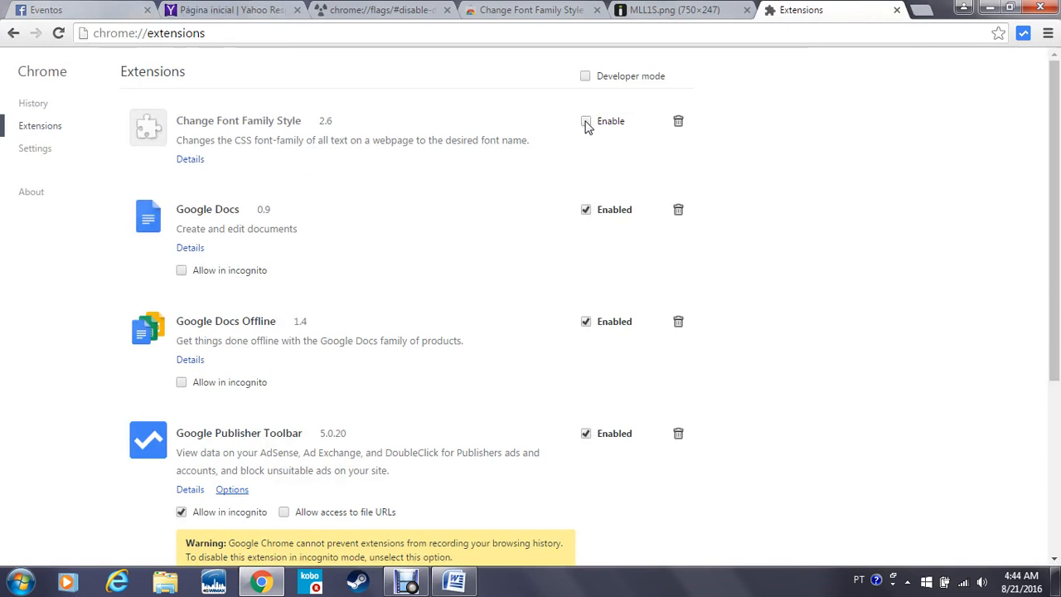
Step: Tick Enable for Change Font Family Style on chrome://extensions
click(586, 121)
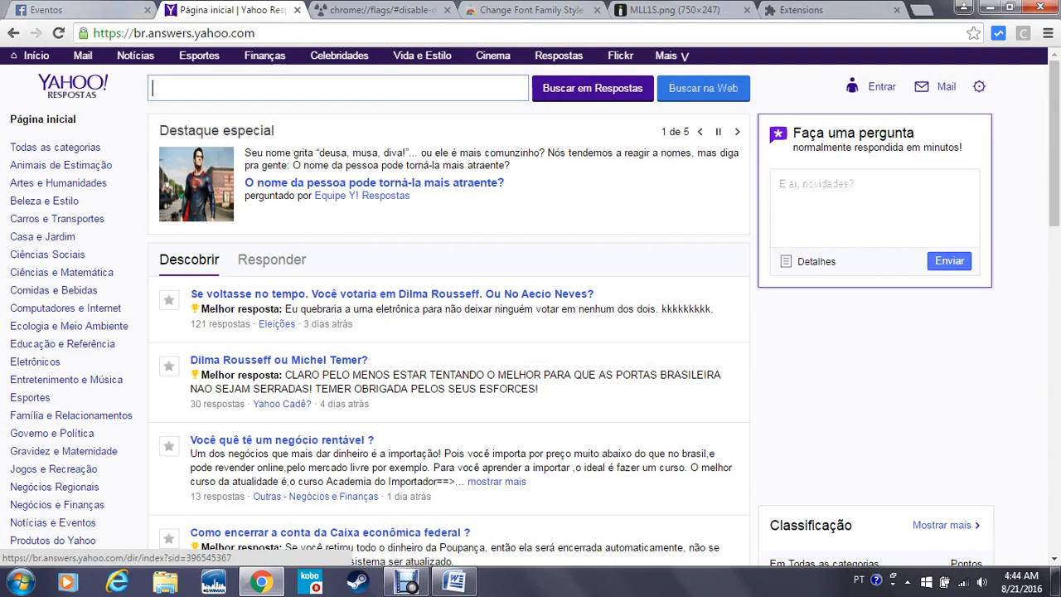
Step: Compare the Facebook events page's sharper fonts, then return to the Word notes
click(50, 9)
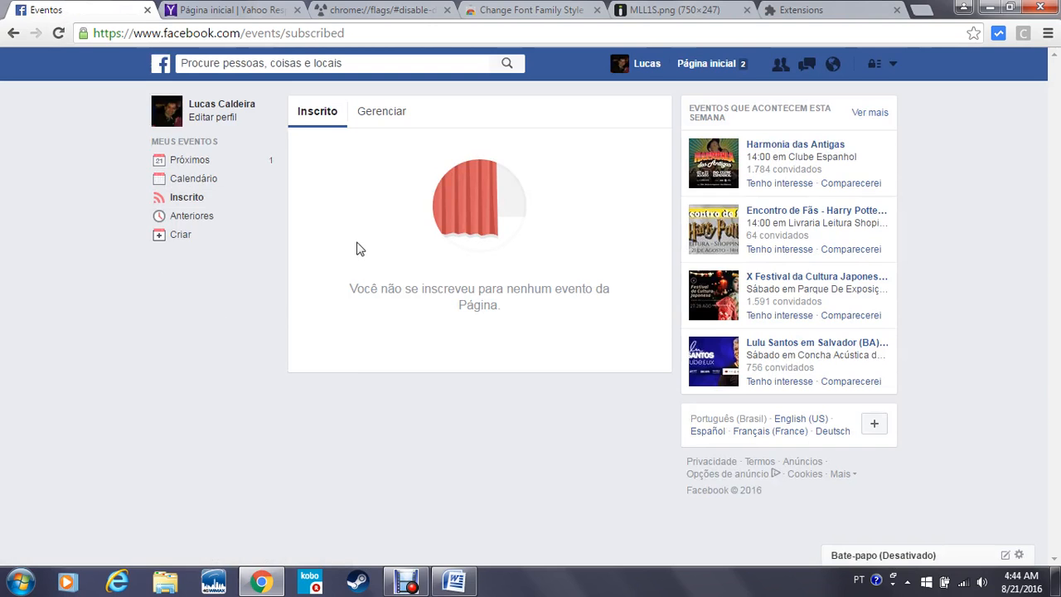
mouse_move(144, 298)
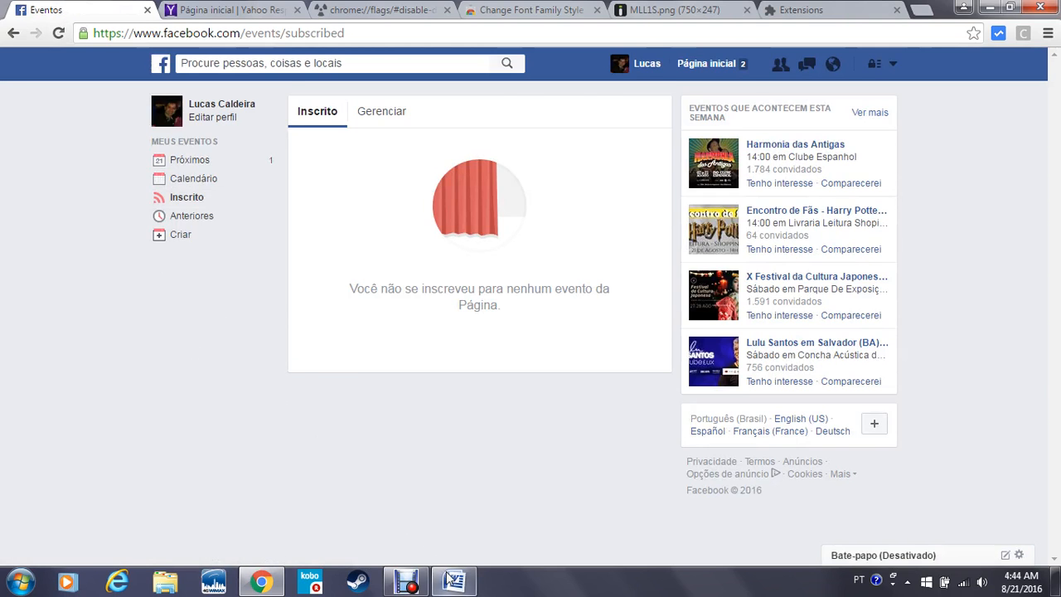
click(454, 580)
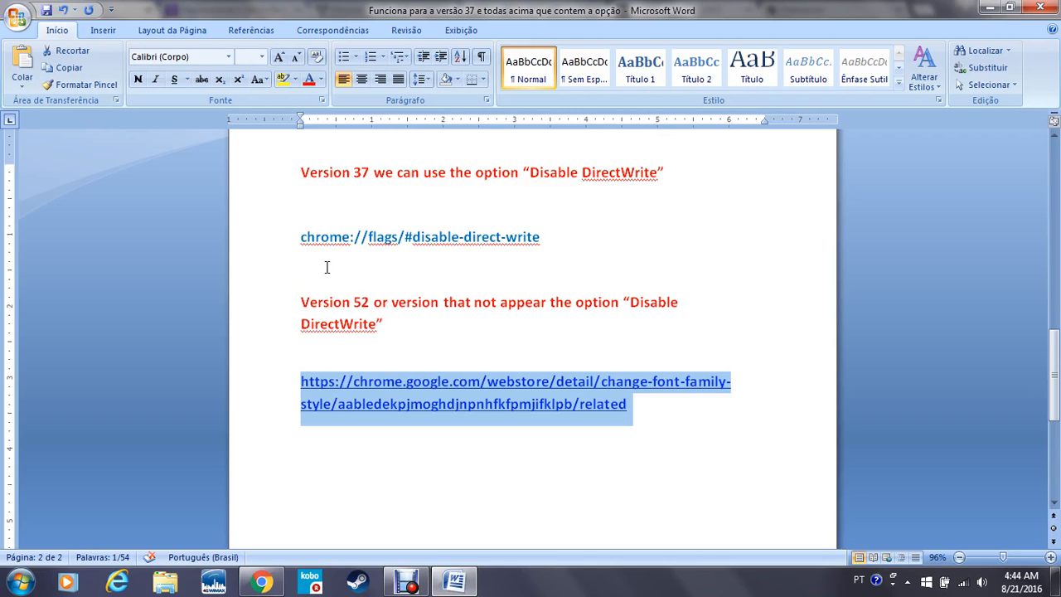
mouse_move(251, 422)
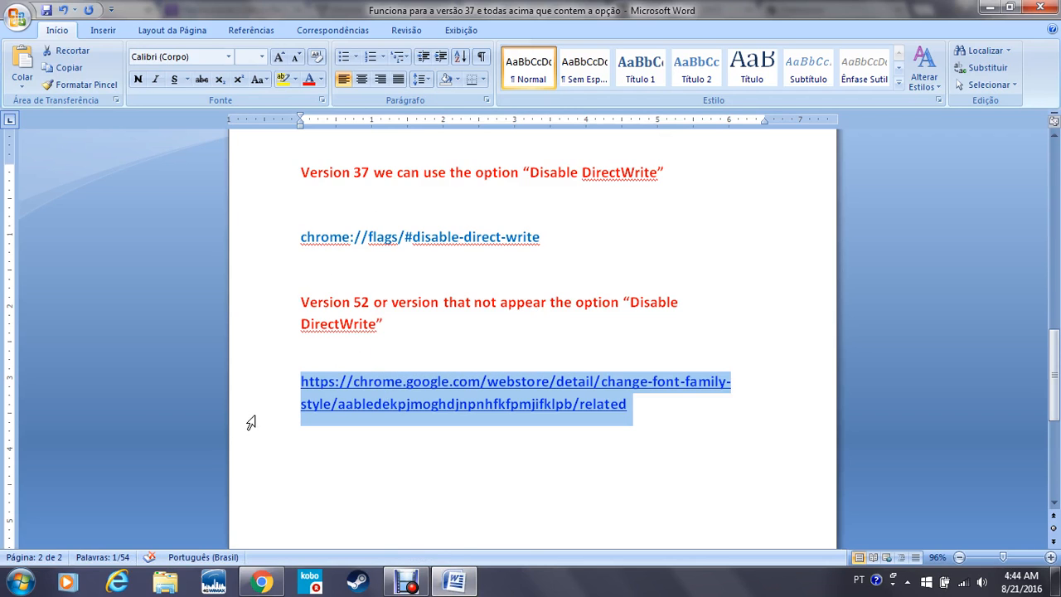